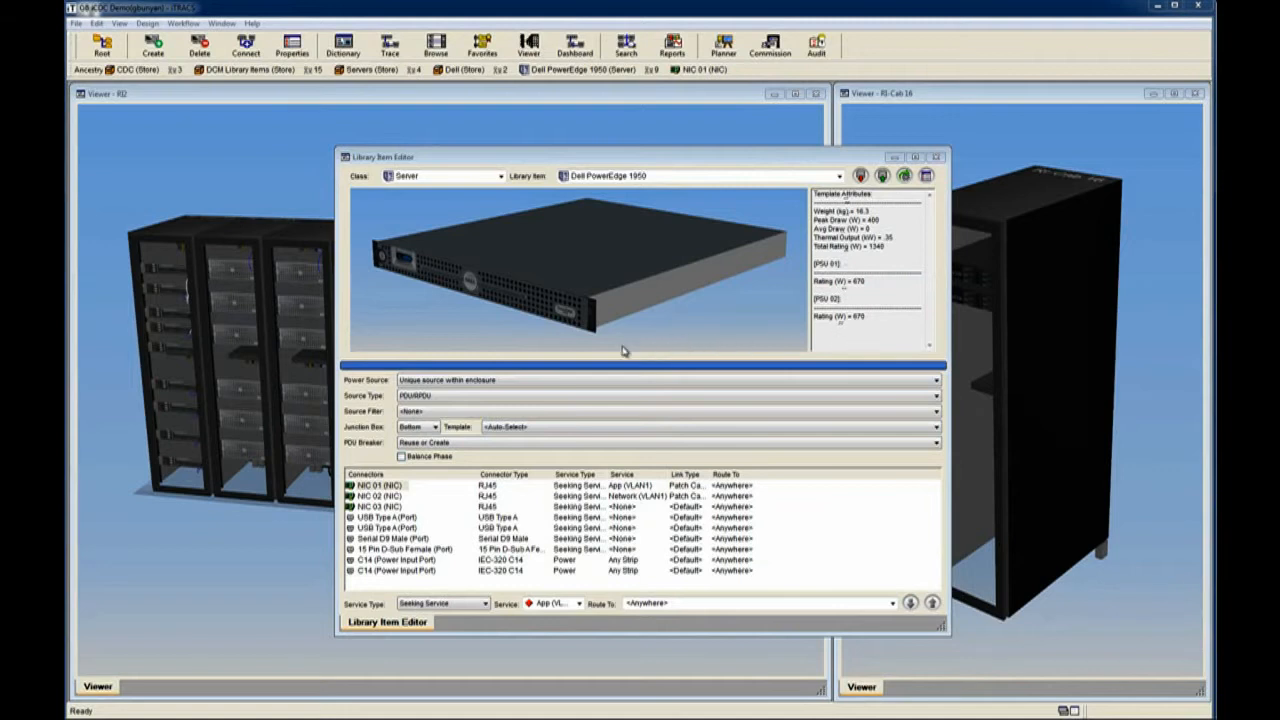
{"action": "mouse_move", "coordinate": [476, 492]}
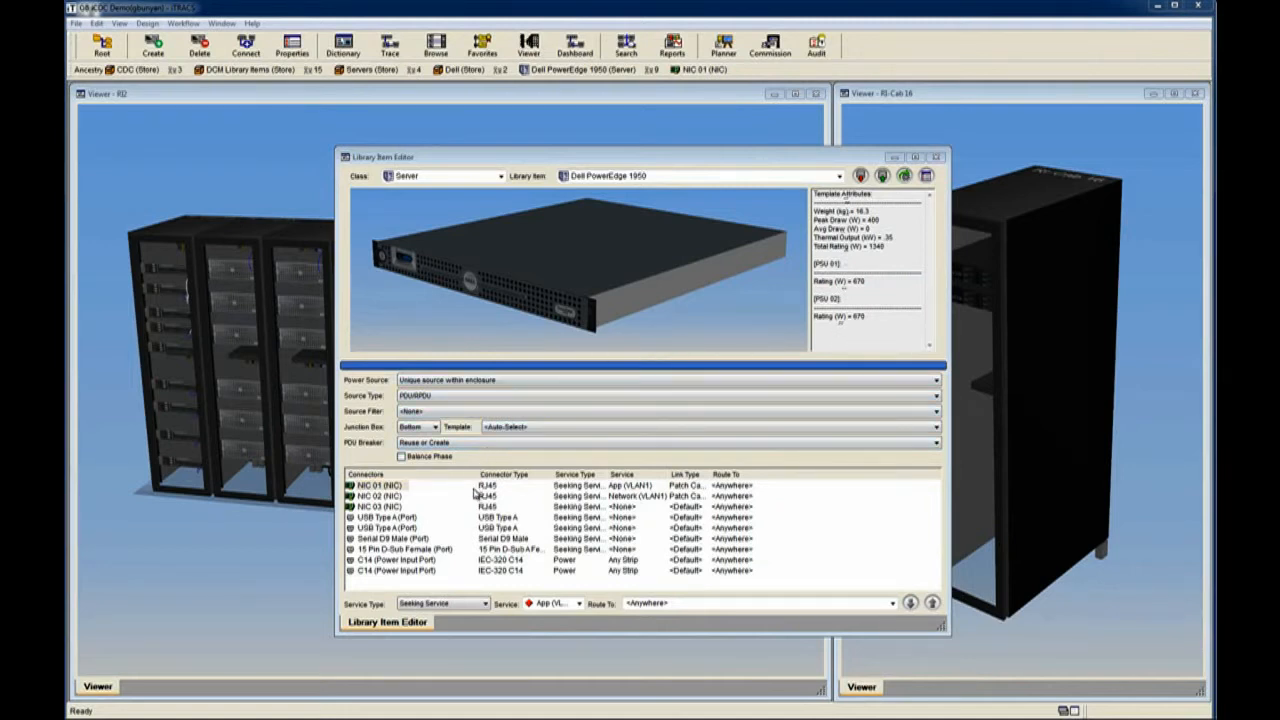
{"action": "mouse_move", "coordinate": [472, 548]}
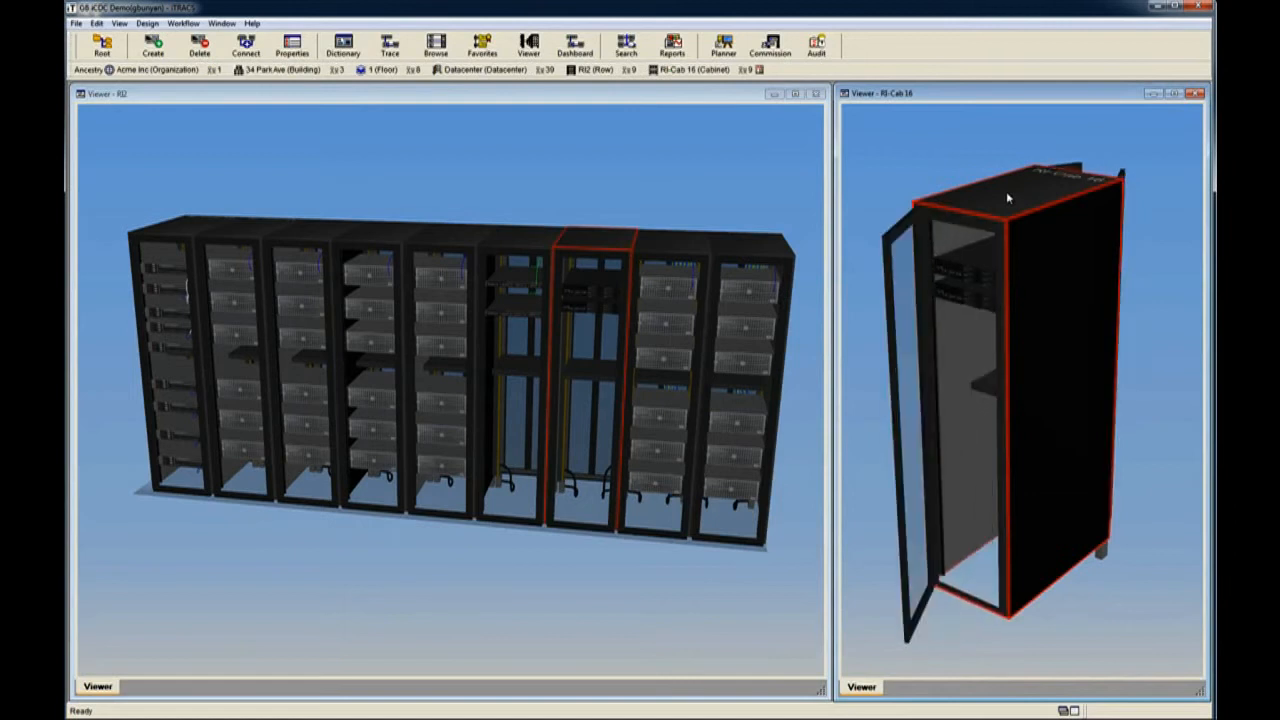
Commission equipment into cabinet RI-Cab 17 from the cabinet's object menu.
{"action": "right_click", "coordinate": [1008, 198]}
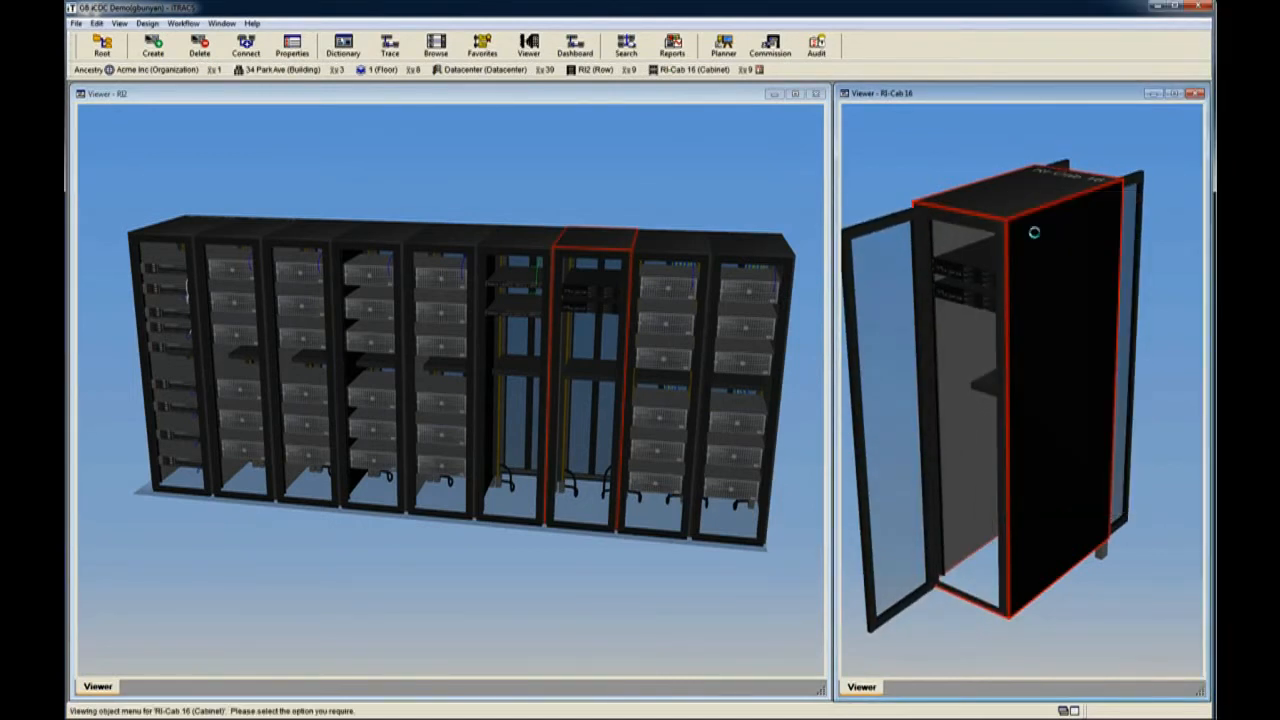
{"action": "left_click", "coordinate": [768, 44]}
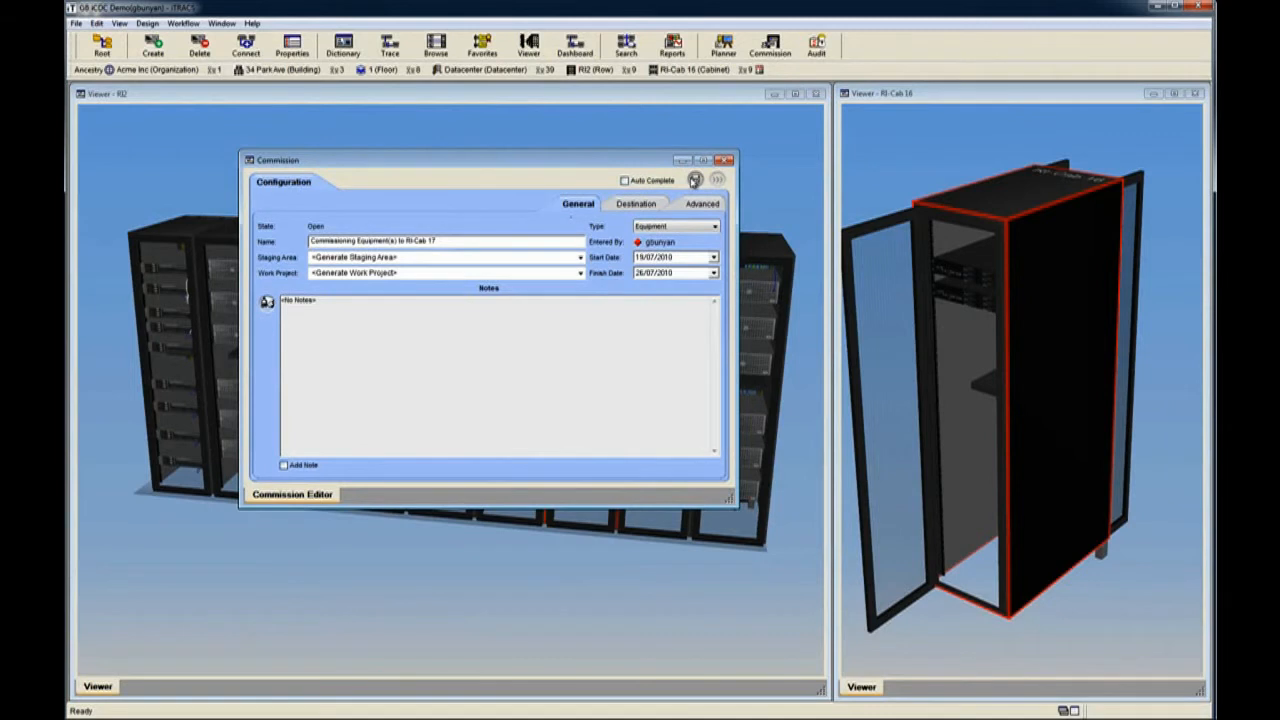
On the Equipment page select server ser 01 and bring up its placement configuration.
{"action": "left_click", "coordinate": [344, 182]}
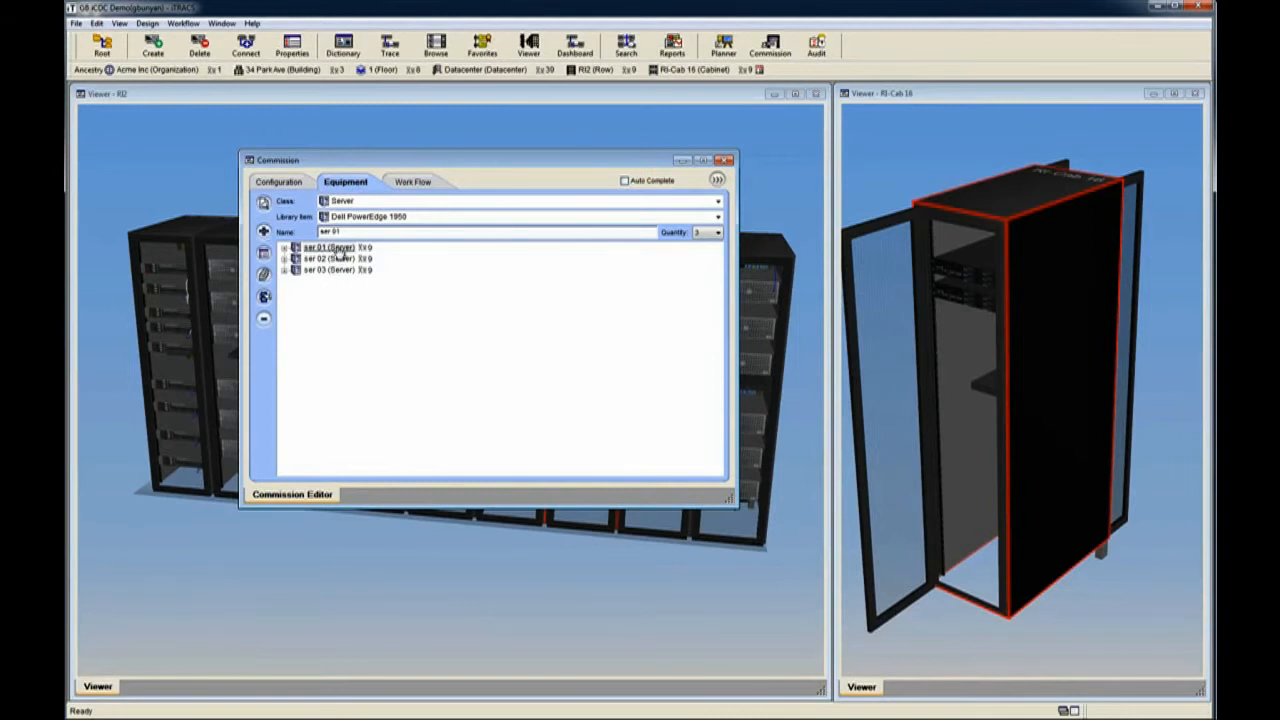
{"action": "left_click", "coordinate": [320, 248]}
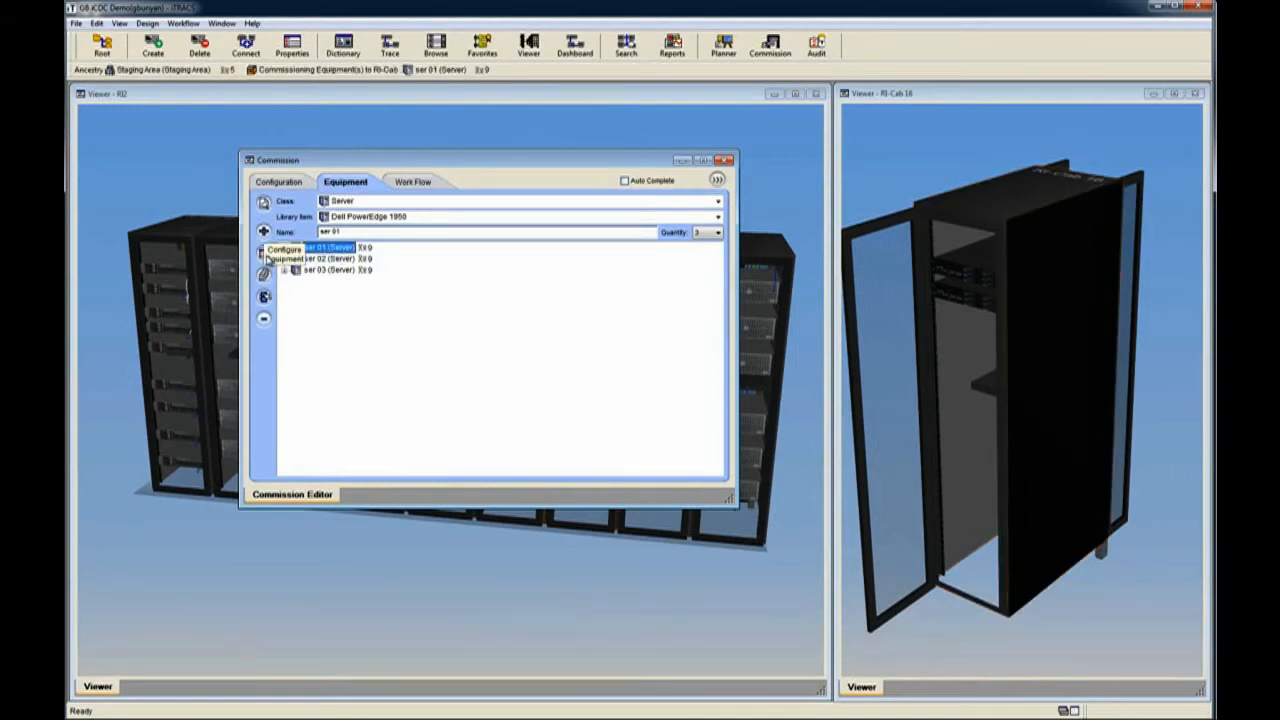
{"action": "left_click", "coordinate": [284, 252]}
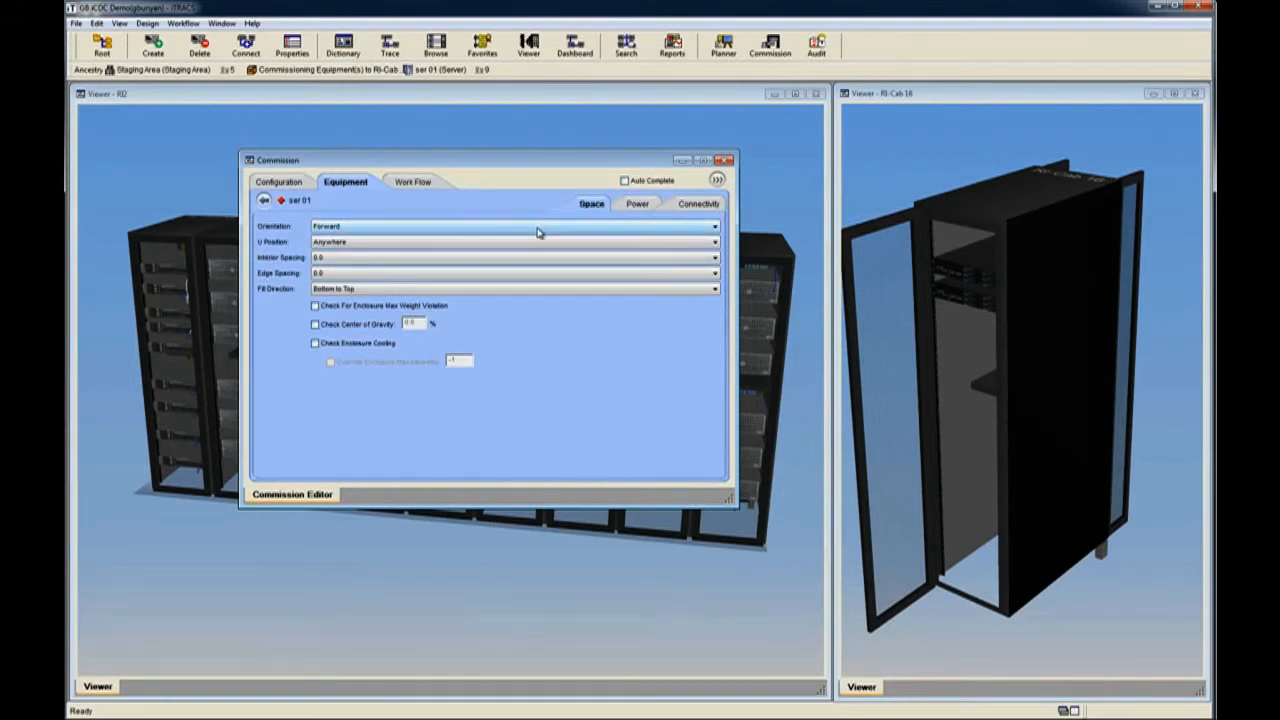
{"action": "mouse_move", "coordinate": [392, 304]}
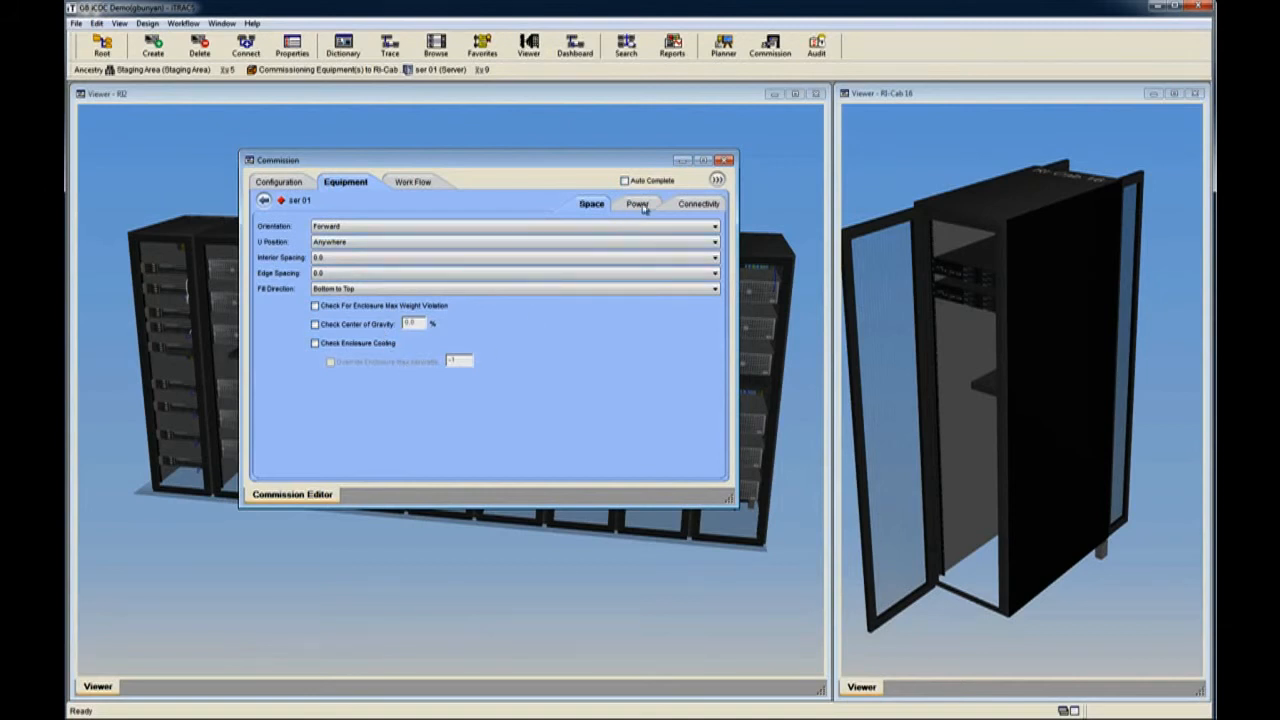
Check ser 01's Power and Connectivity settings, then return to the job's General details.
{"action": "left_click", "coordinate": [638, 204]}
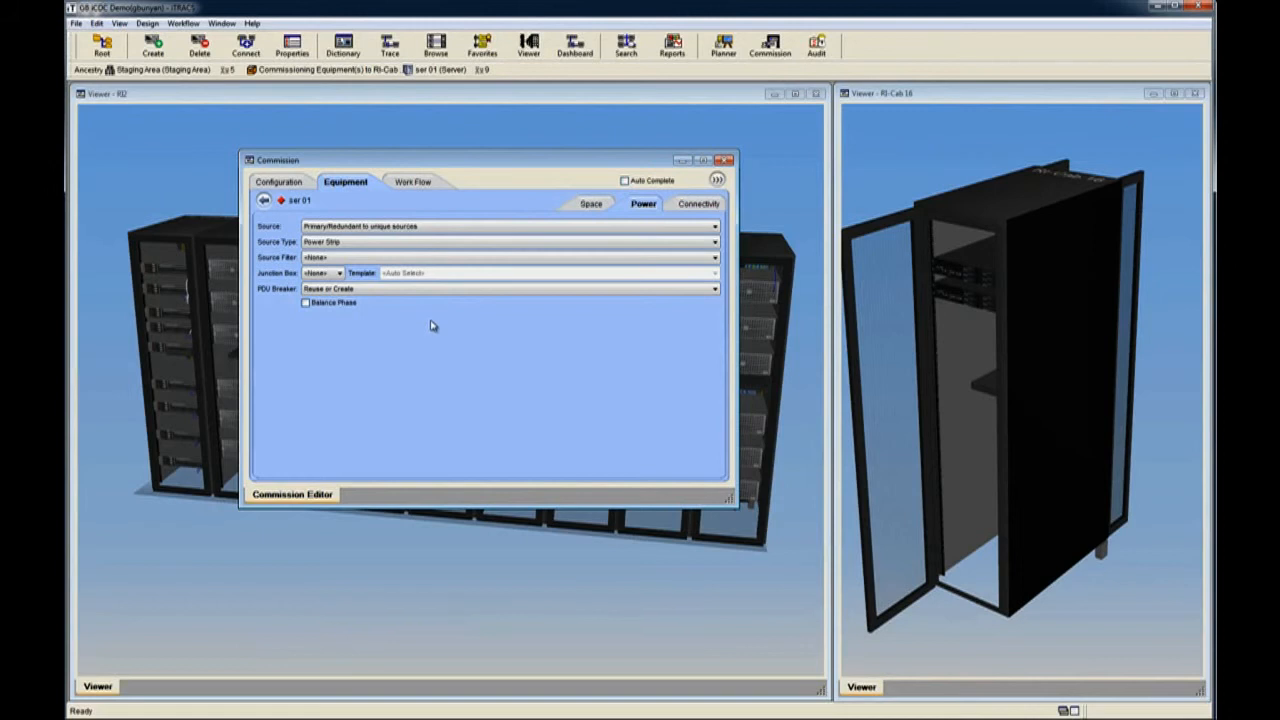
{"action": "left_click", "coordinate": [696, 204]}
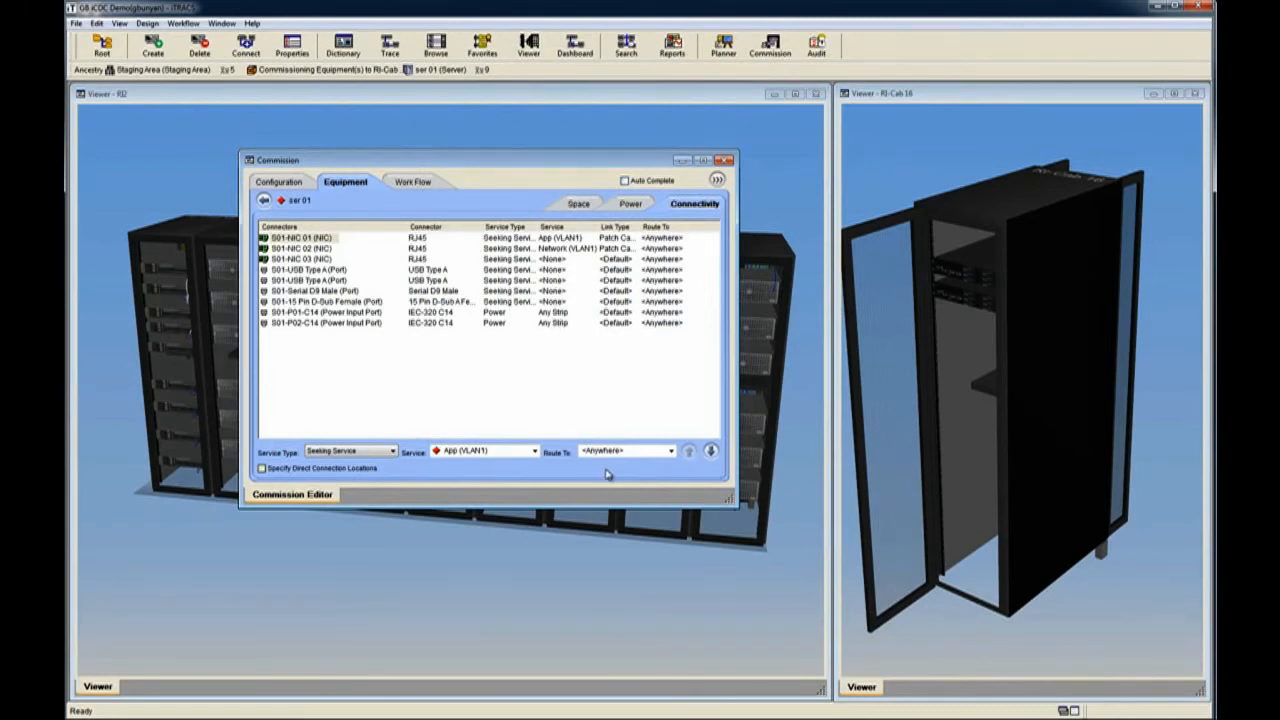
{"action": "mouse_move", "coordinate": [644, 470]}
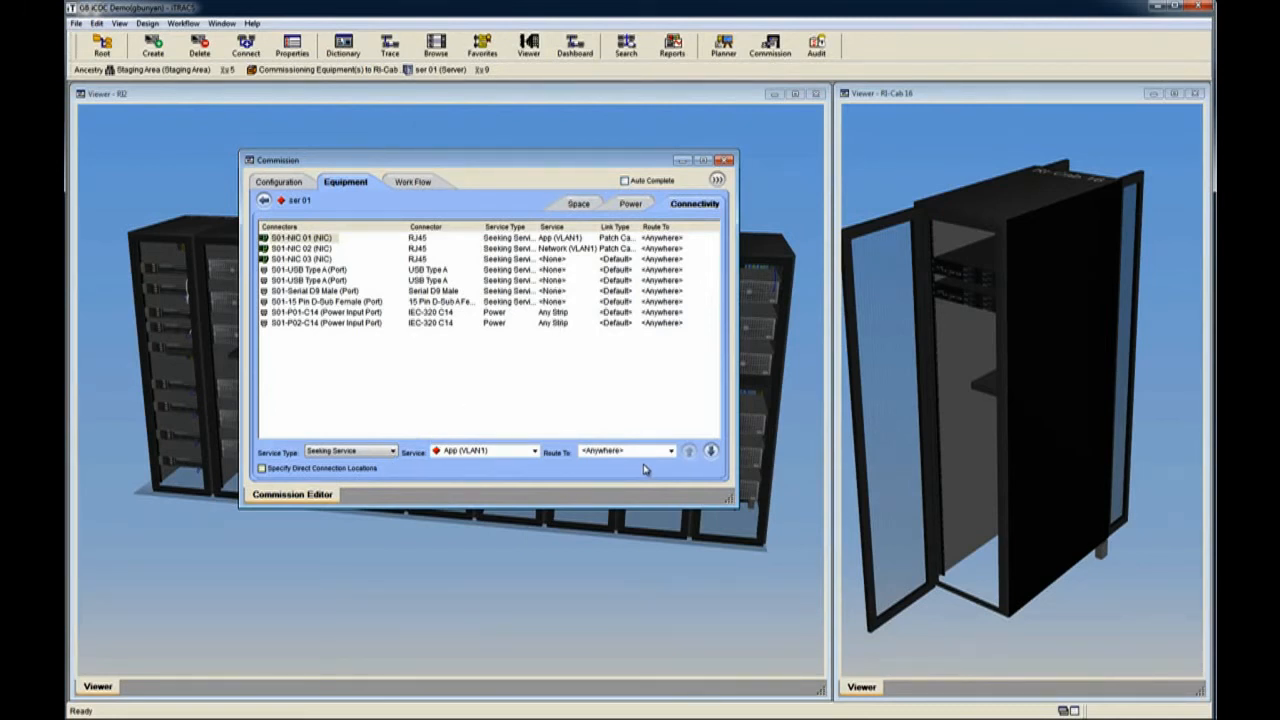
{"action": "left_click", "coordinate": [282, 180]}
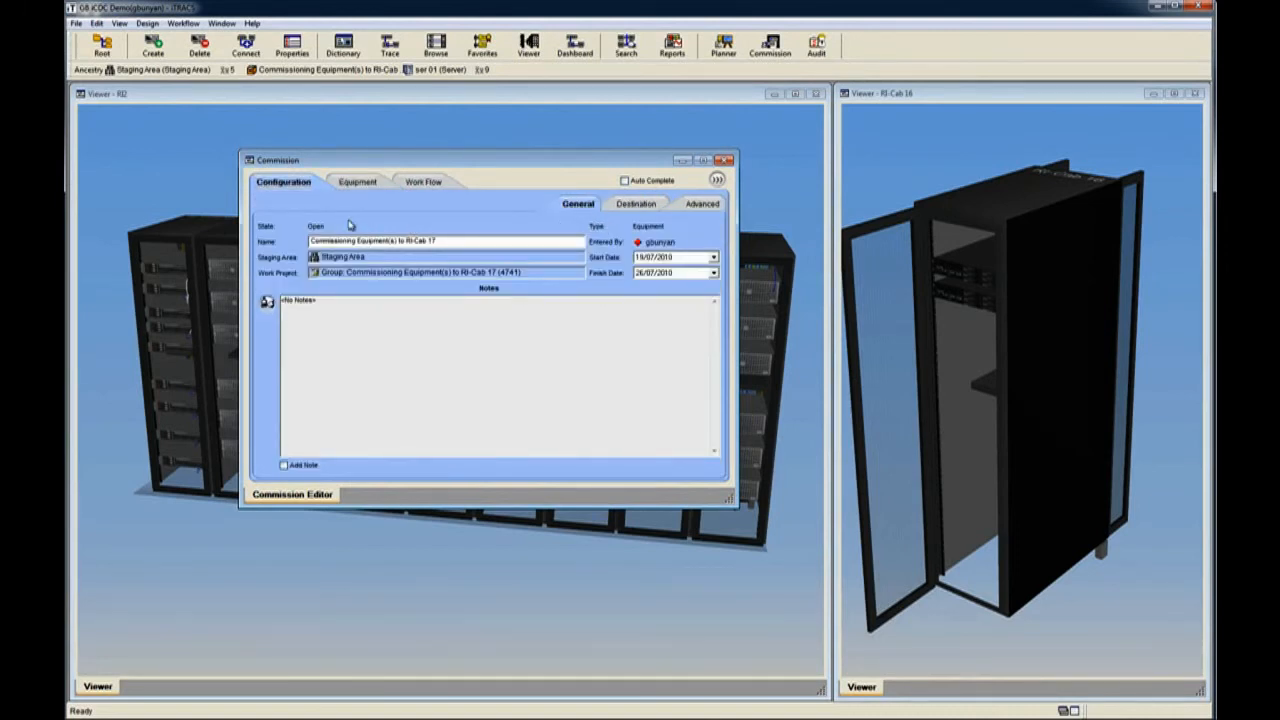
Return to the ser 01–03 equipment list and commit the commissioning job.
{"action": "left_click", "coordinate": [344, 180]}
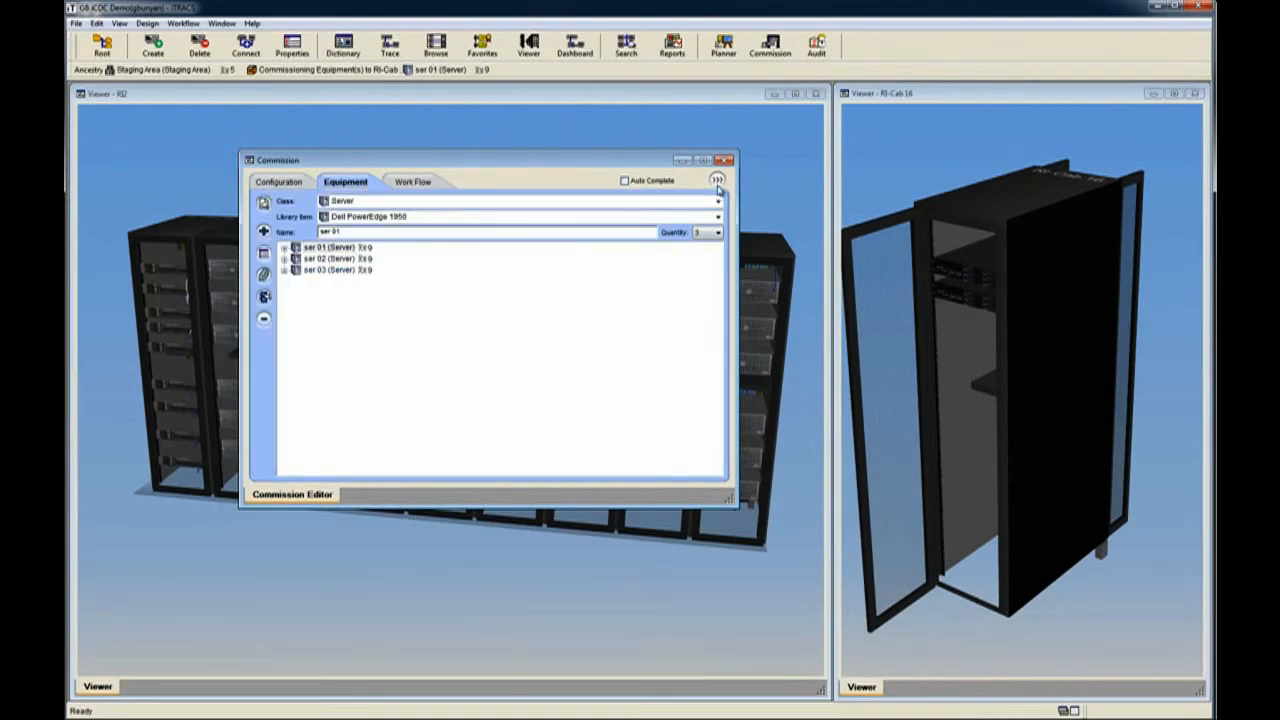
{"action": "mouse_move", "coordinate": [744, 162]}
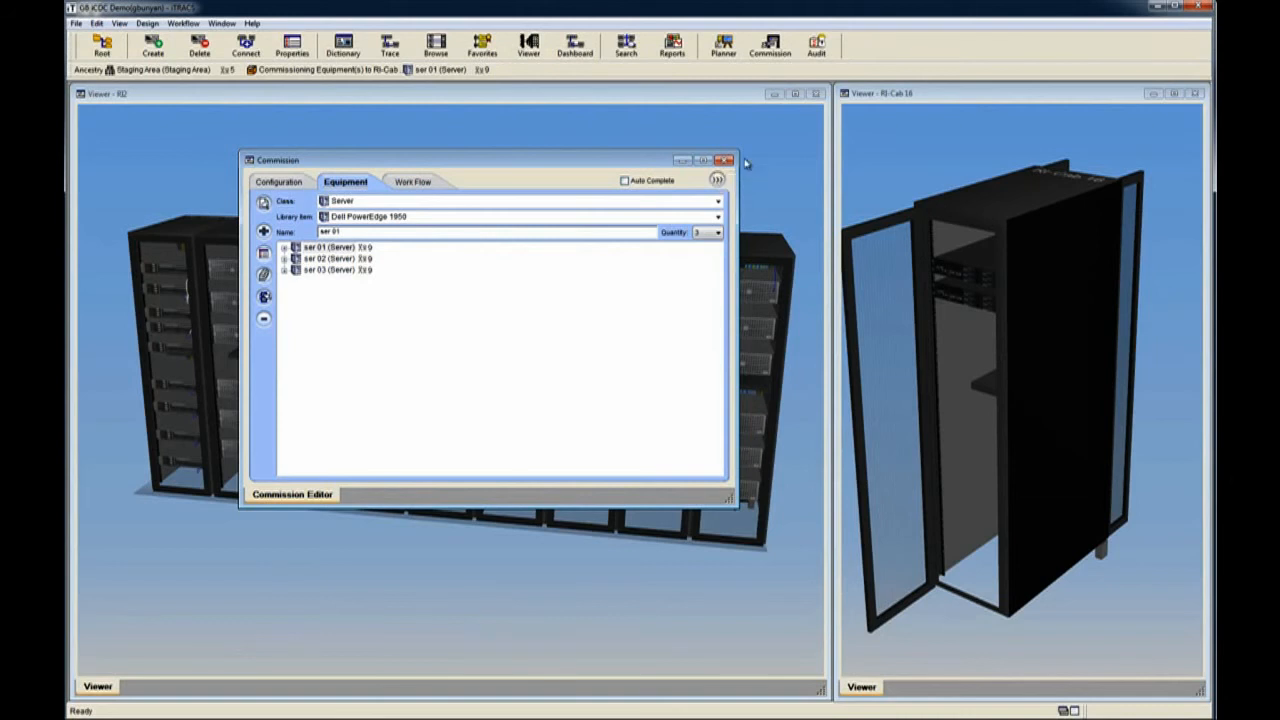
{"action": "left_click", "coordinate": [728, 160]}
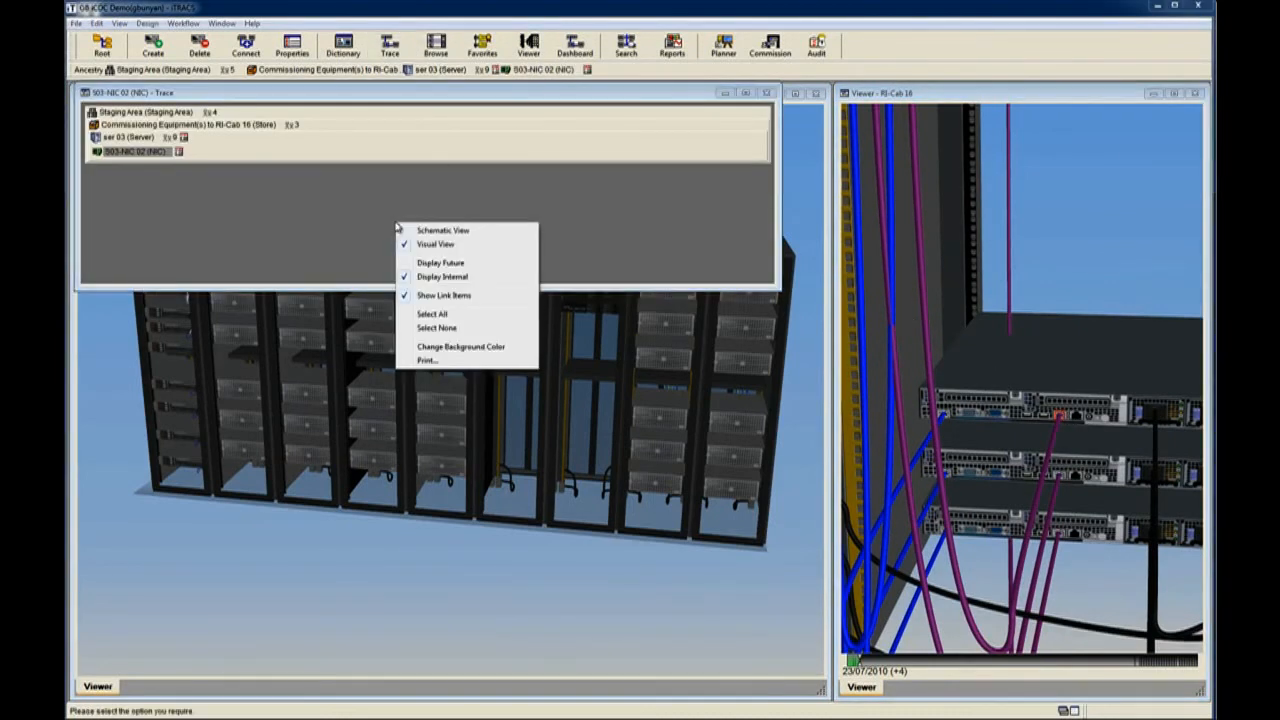
Display the future route of ser 03's NIC through the datacenter's patch panels and racks.
{"action": "left_click", "coordinate": [440, 262]}
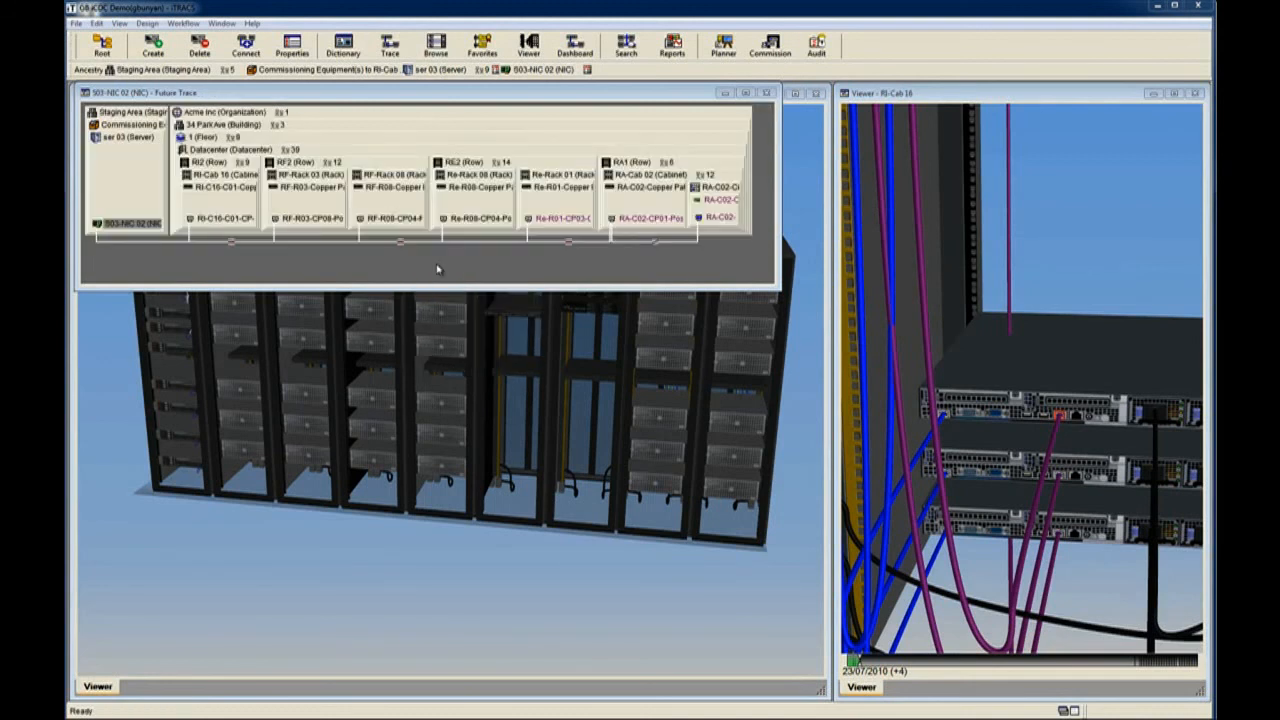